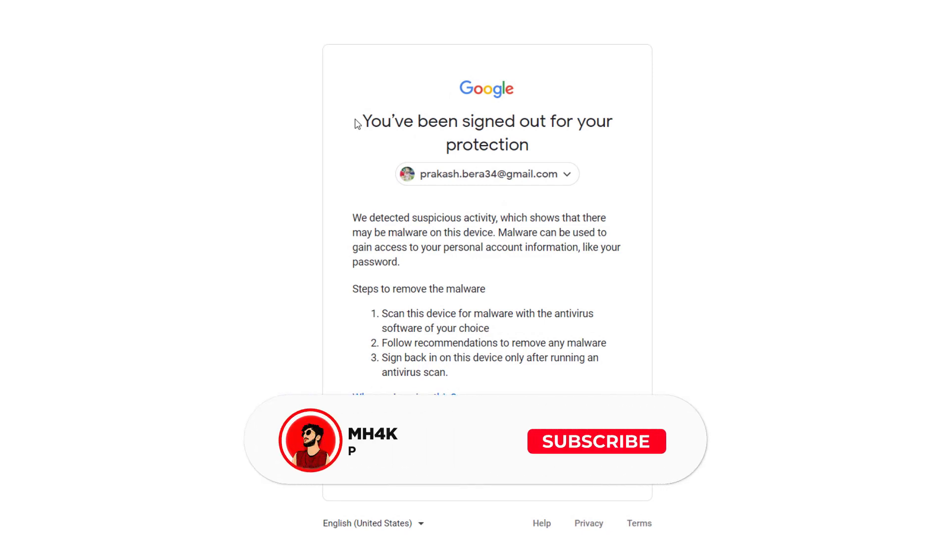
Submit the account email on Google sign-in, then open Adlice's RogueKiller download page
click(595, 441)
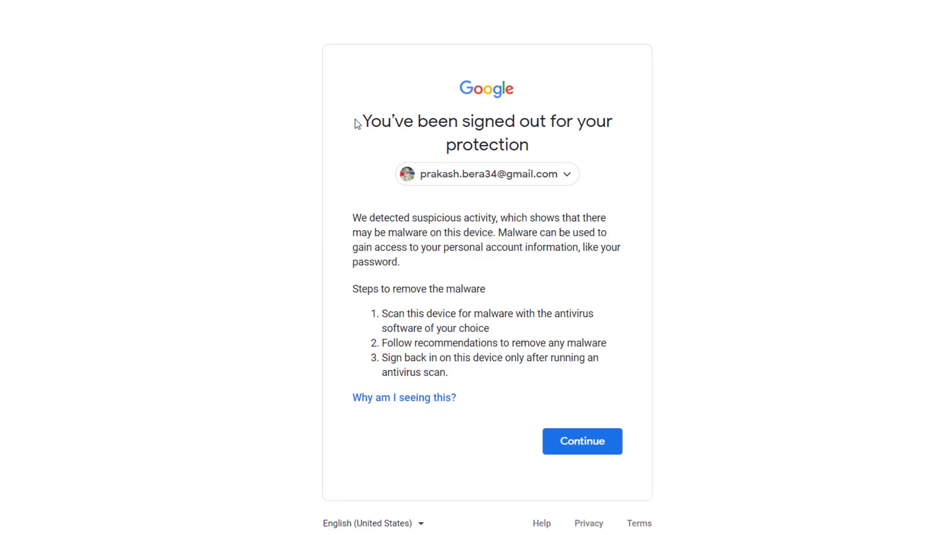
click(581, 441)
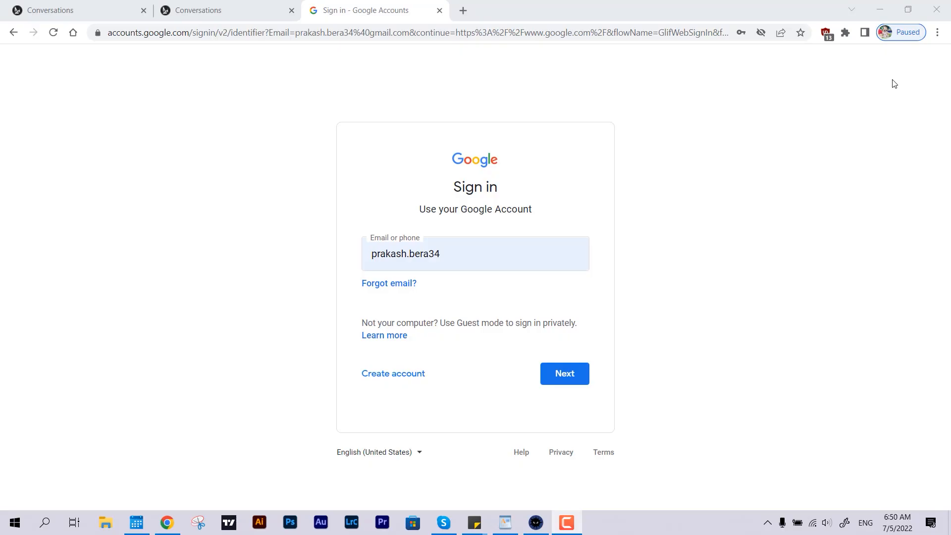
mouse_move(875, 59)
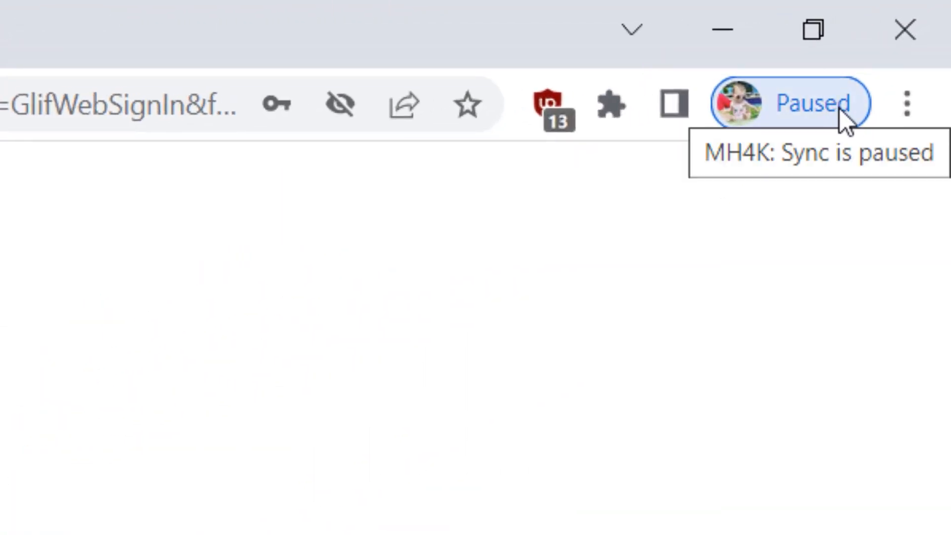
click(800, 102)
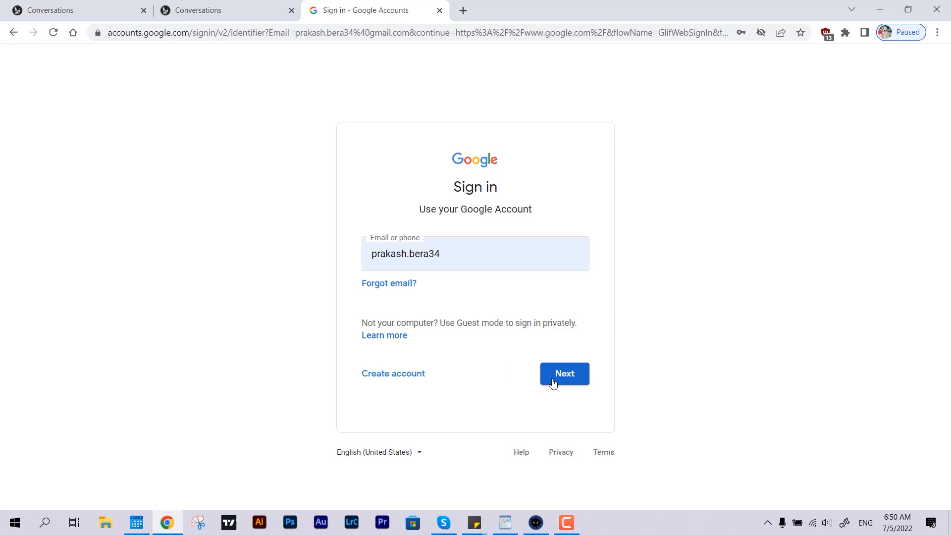
click(563, 373)
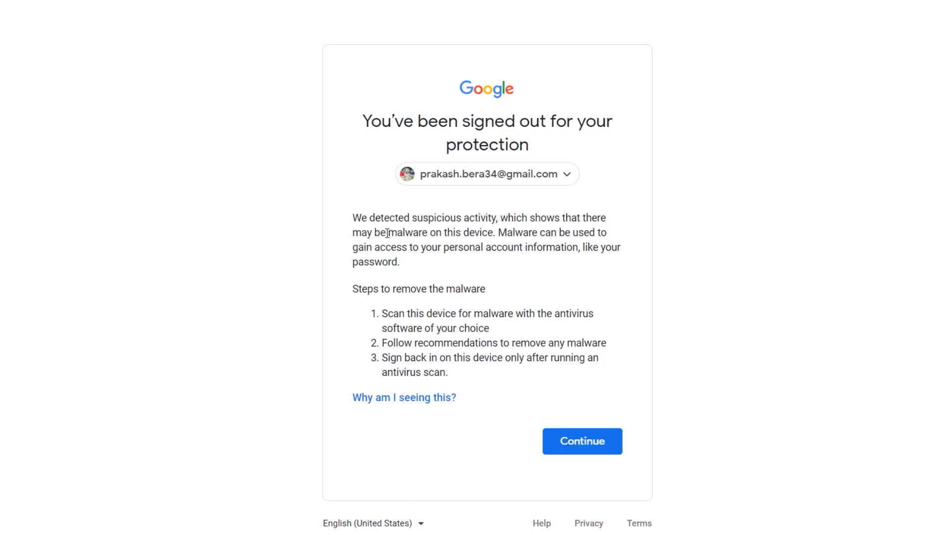
mouse_move(521, 261)
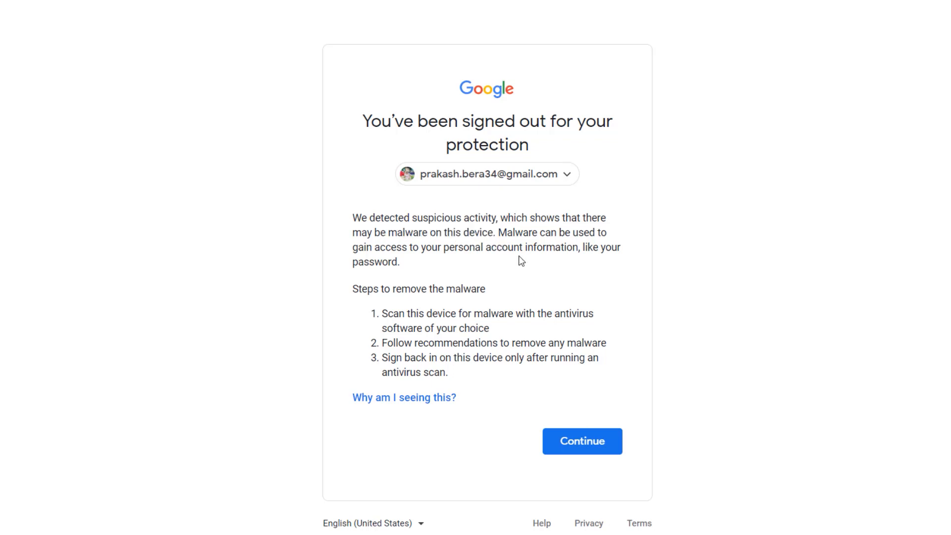
mouse_move(437, 285)
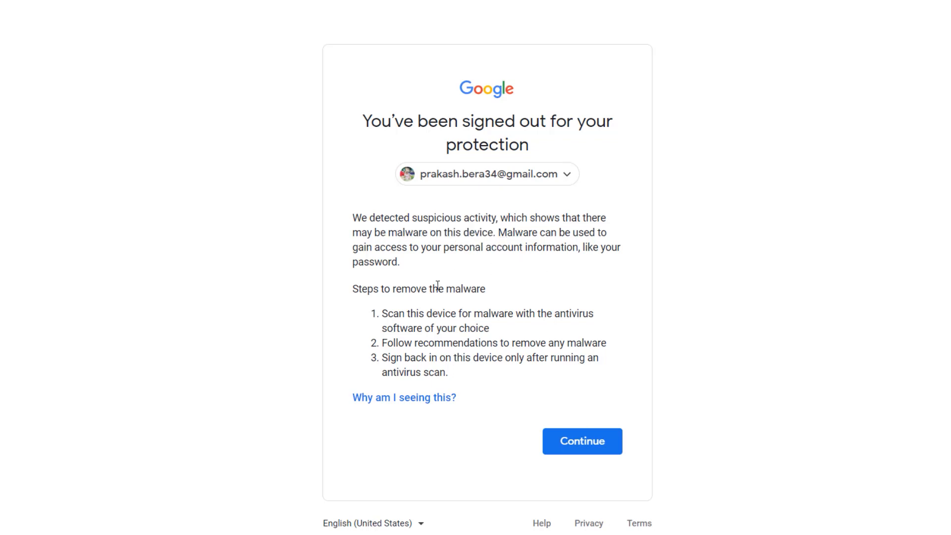
mouse_move(538, 388)
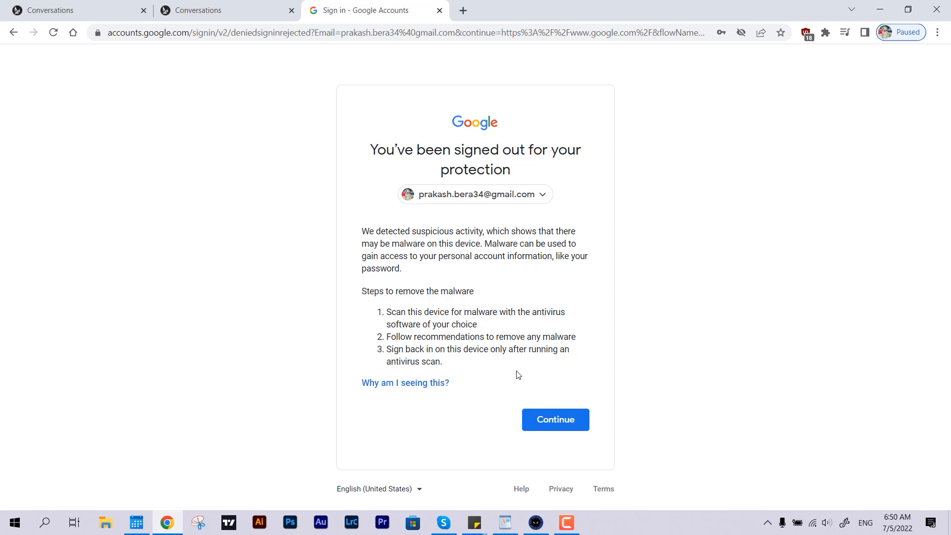
mouse_move(626, 369)
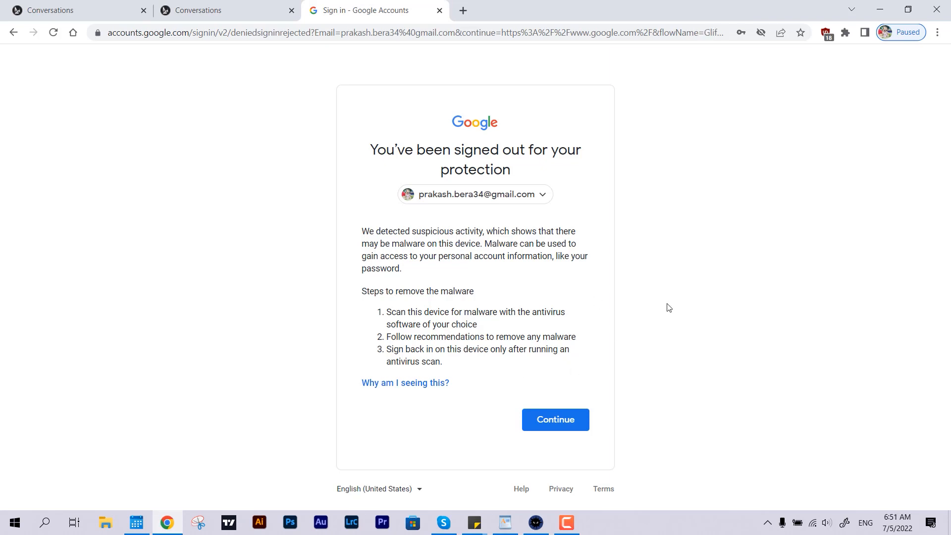
mouse_move(654, 314)
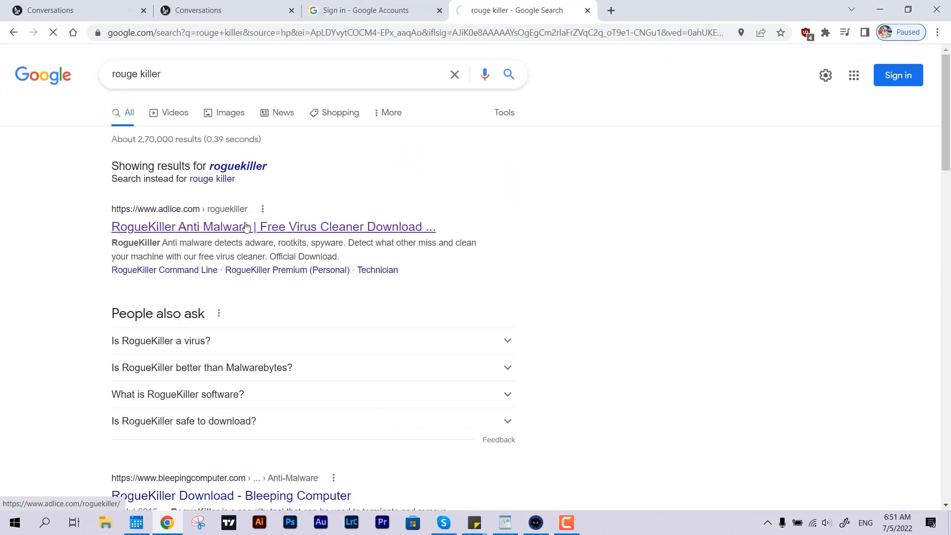
click(245, 226)
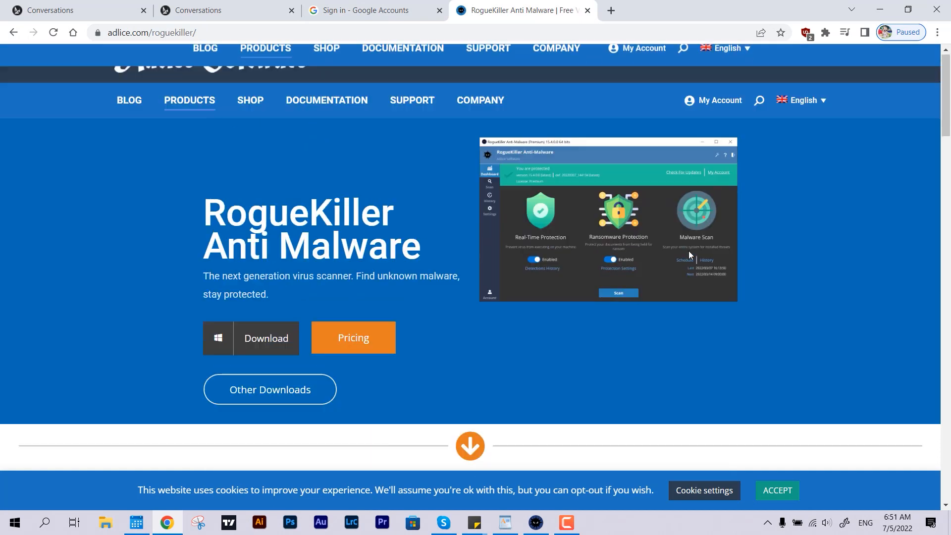
scroll(up, 3)
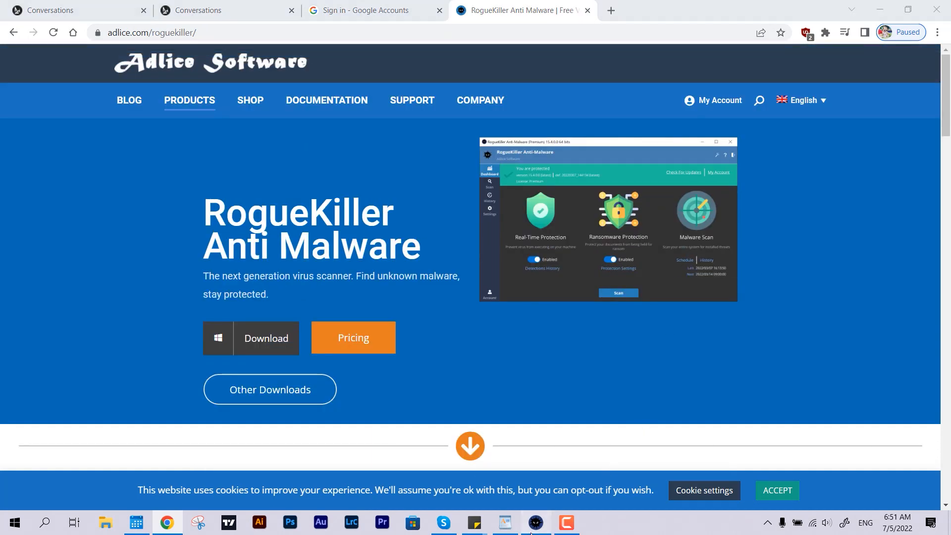
In RogueKiller results, untick AutoClicker.exe and AutoClicker - Shortcut.lnk, then remove the remaining threats
click(534, 522)
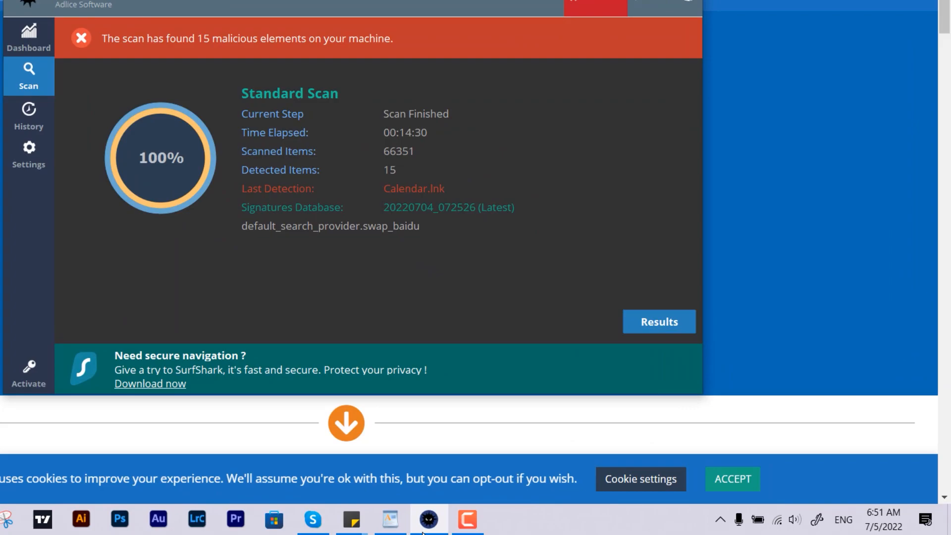
click(658, 321)
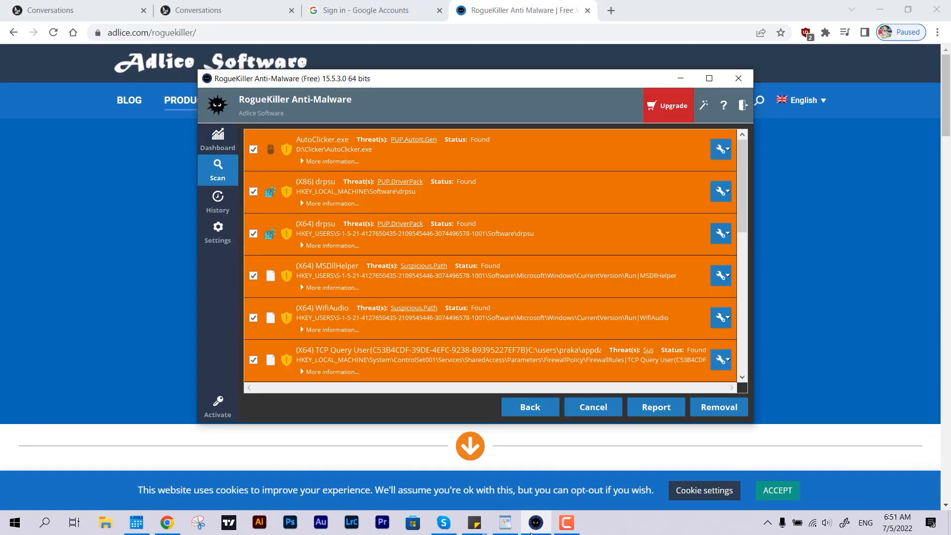
click(253, 149)
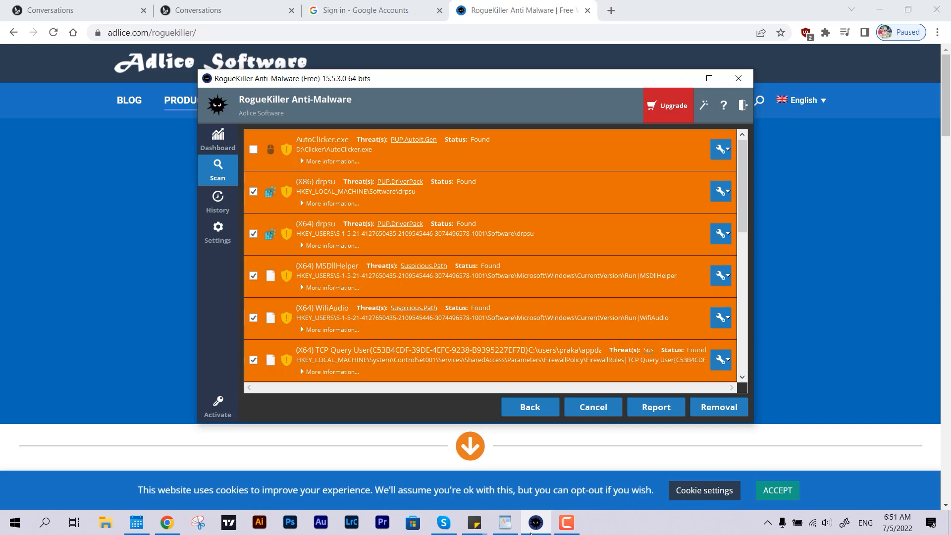
scroll(down, 3)
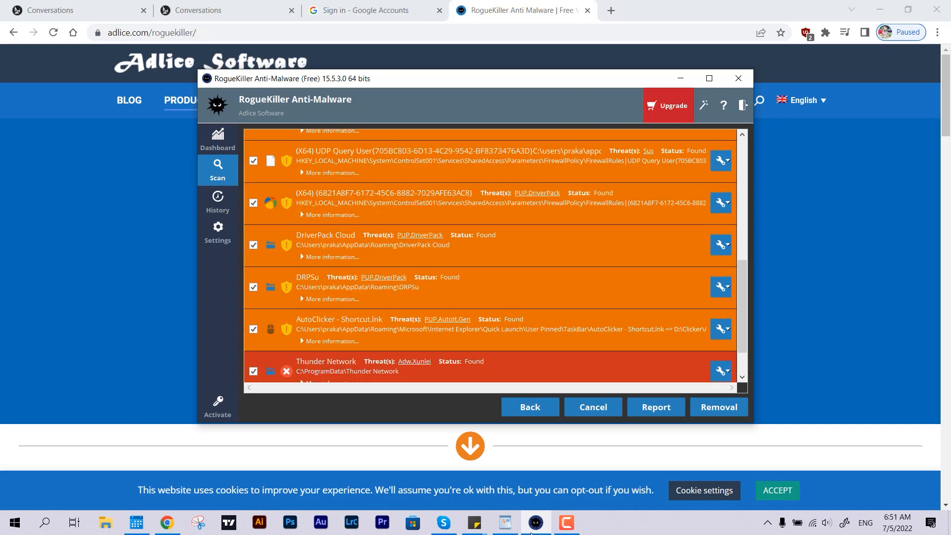
scroll(up, 3)
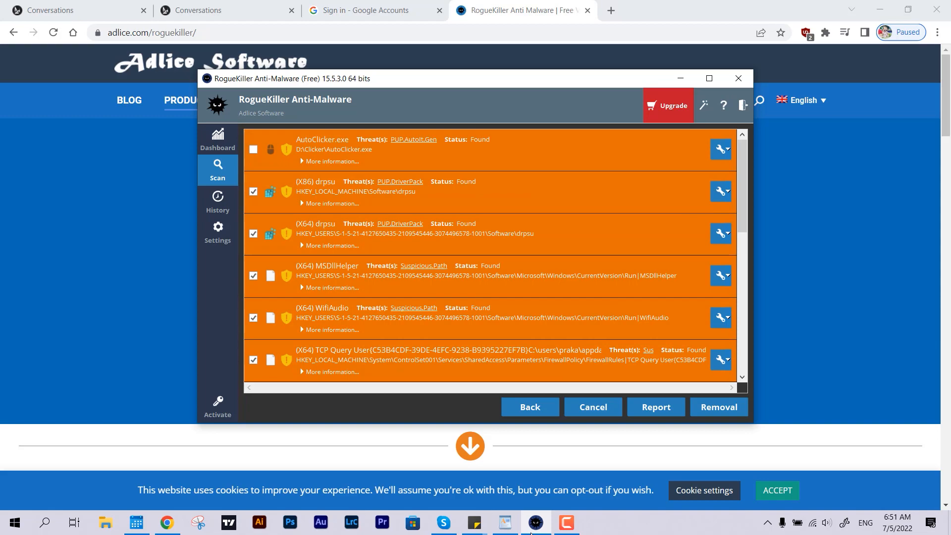
scroll(down, 3)
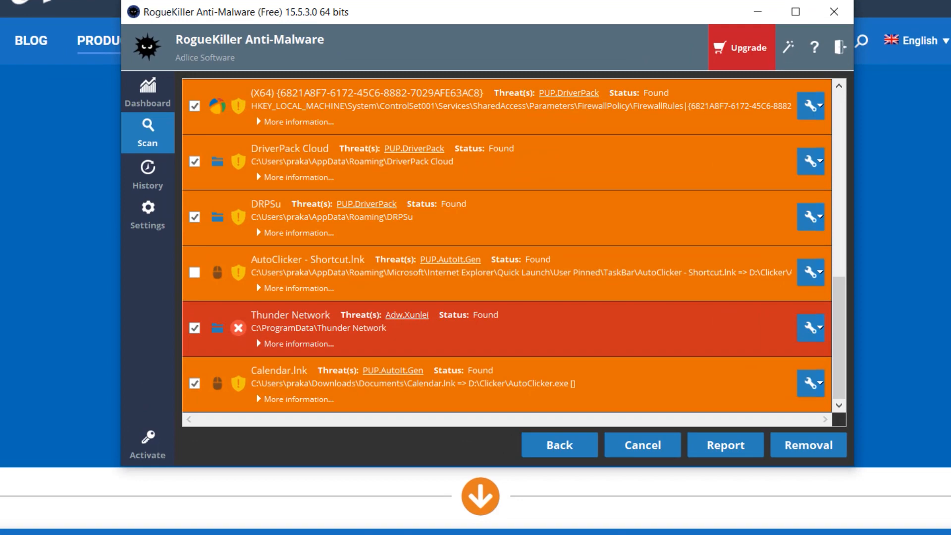
click(194, 384)
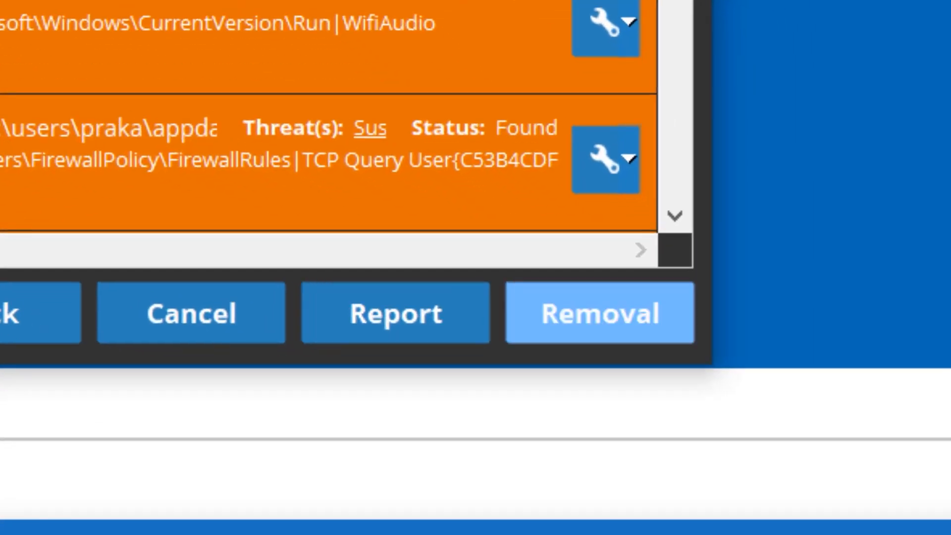
click(599, 313)
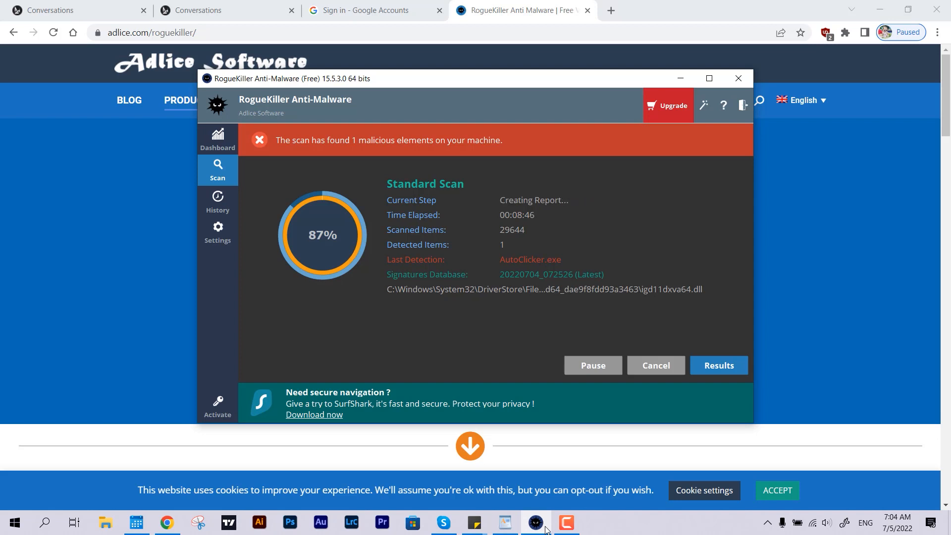
View the rescan's Results list, which shows only AutoClicker.exe
click(719, 365)
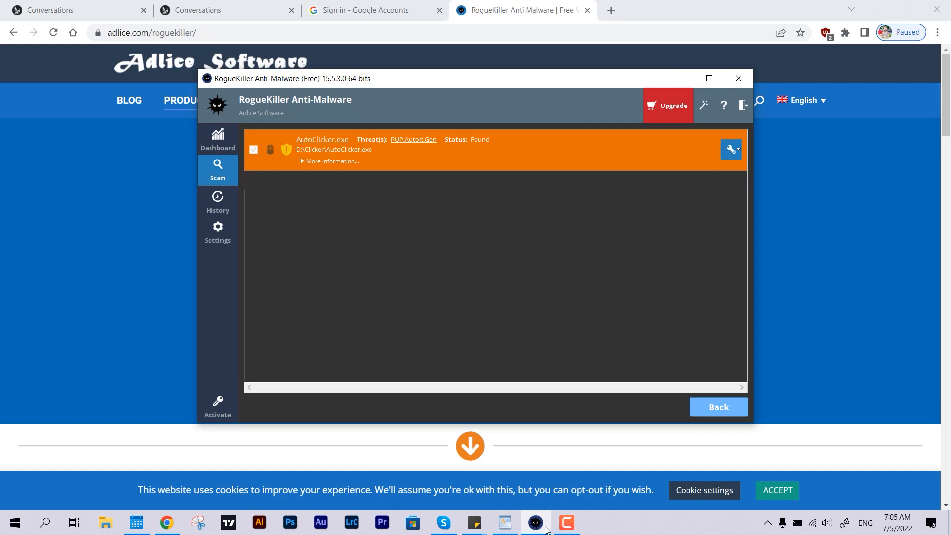
click(718, 408)
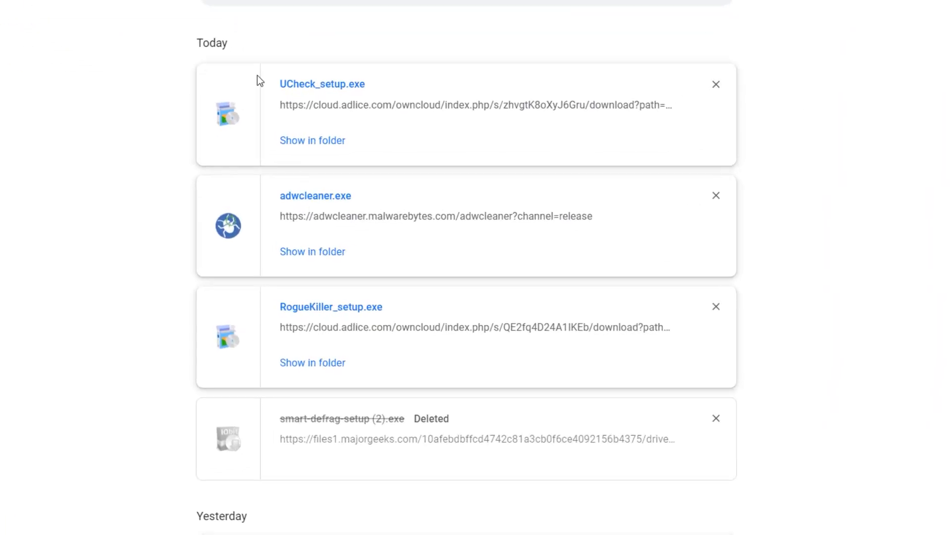
mouse_move(292, 202)
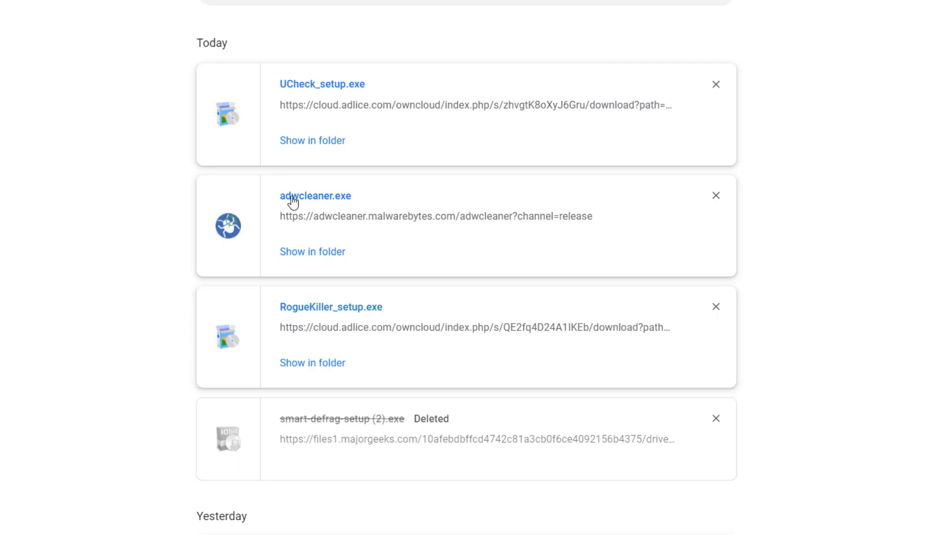
Launch adwcleaner.exe from Chrome's downloads and accept the AdwCleaner licence agreement
click(315, 195)
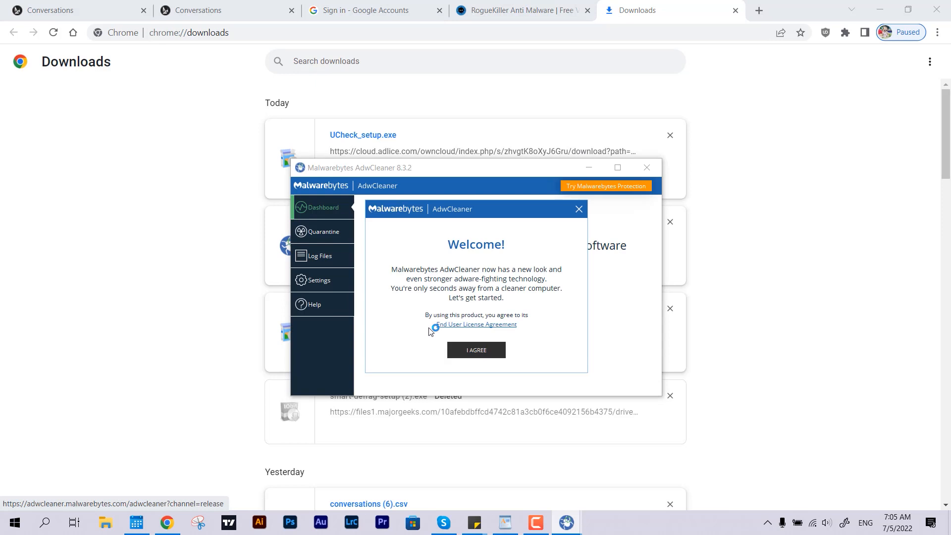
click(476, 349)
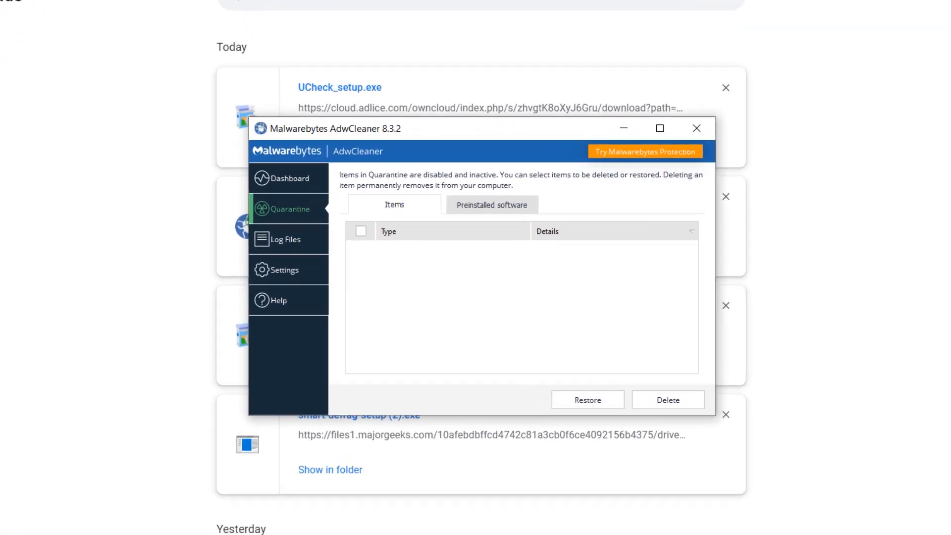
Delete AdwCleaner's old scan and clean logs, then run a new scan that finds nothing
click(285, 178)
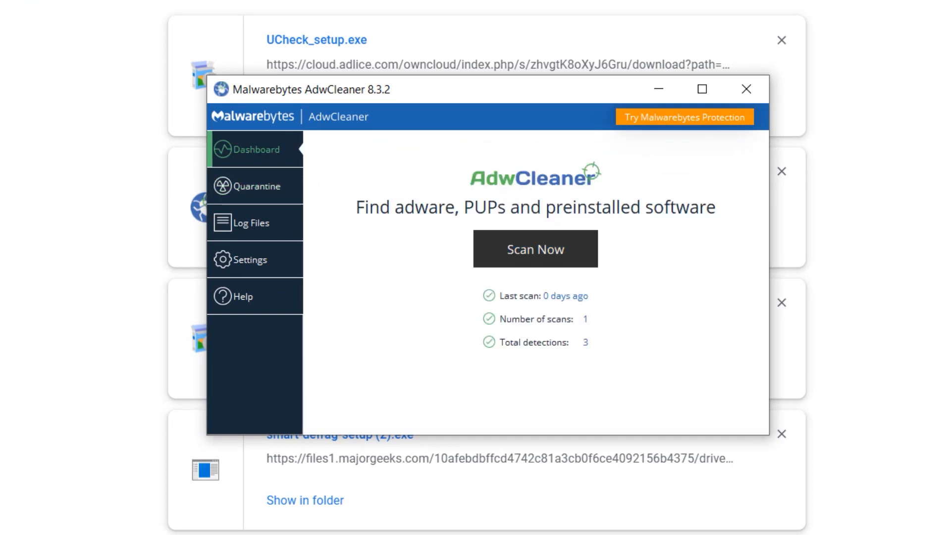
mouse_move(535, 248)
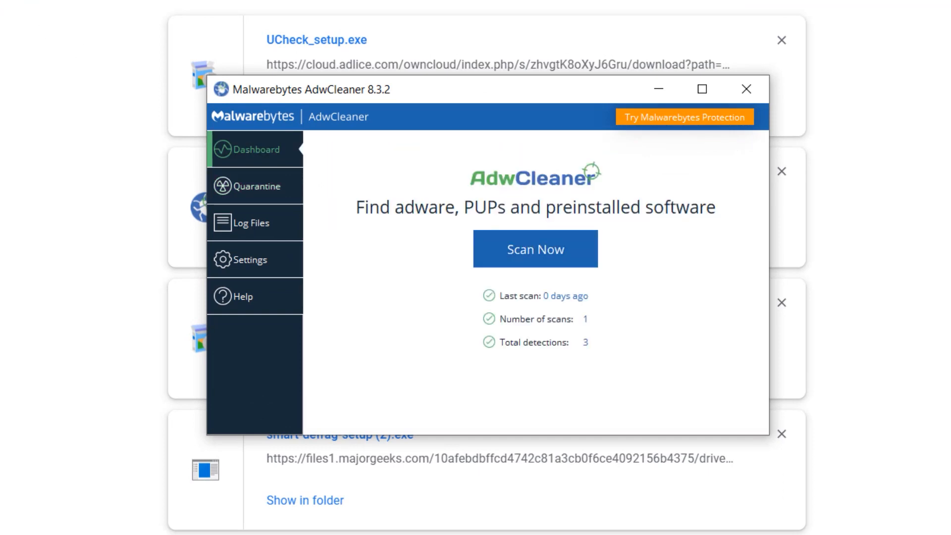
click(255, 186)
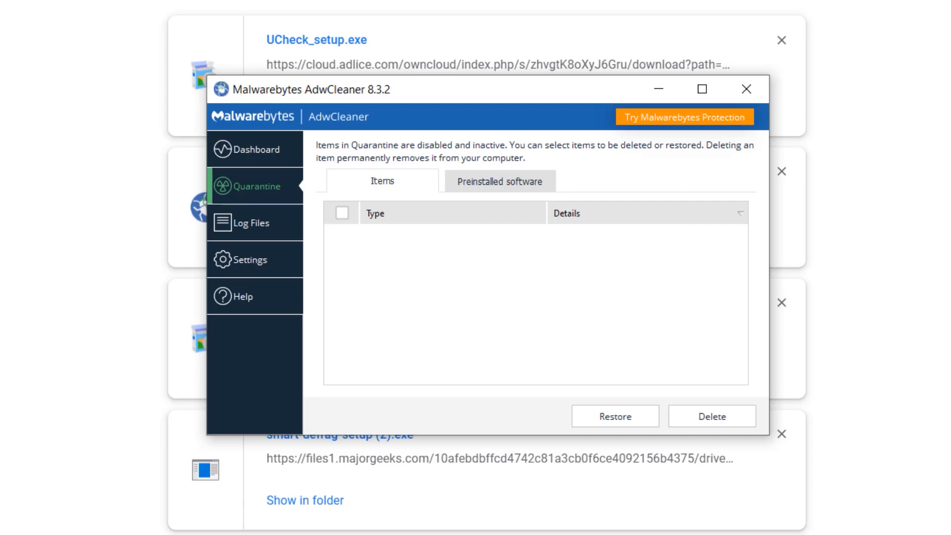
click(251, 222)
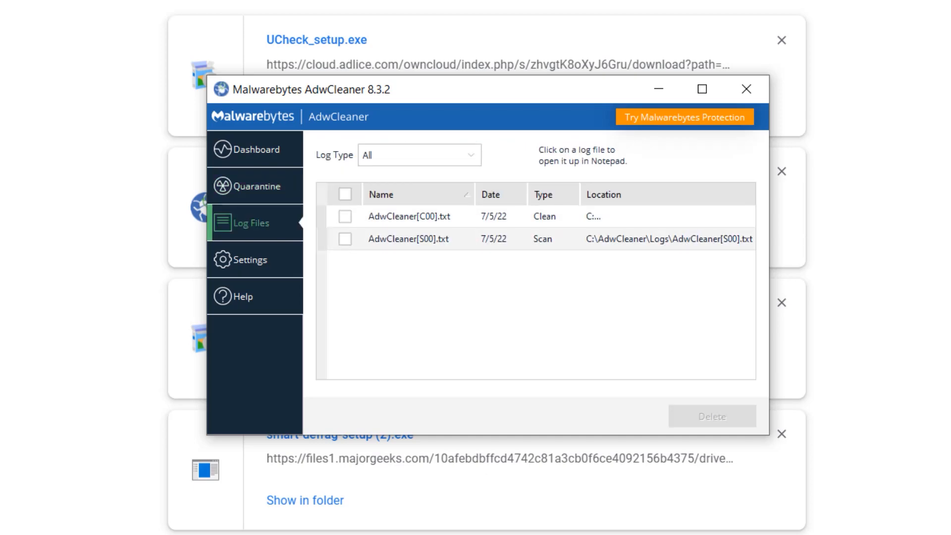
click(345, 238)
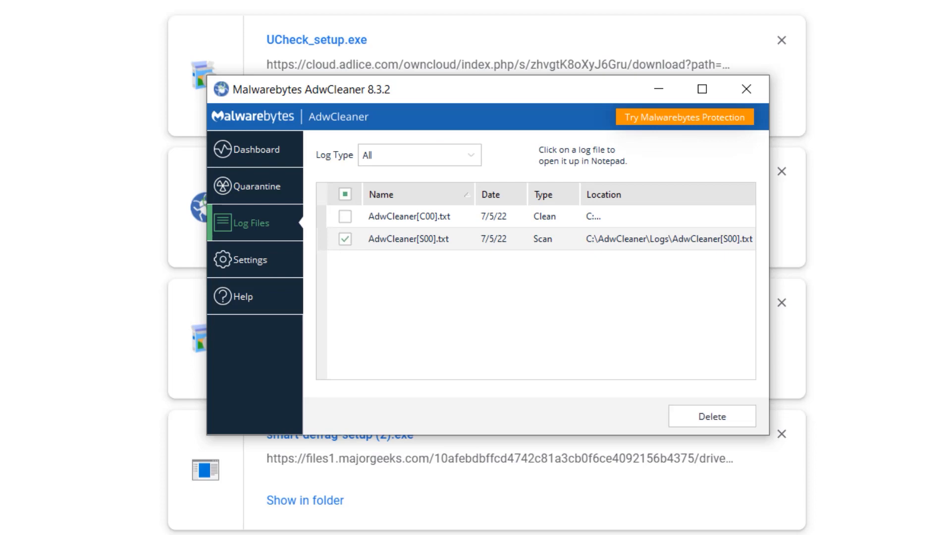
click(712, 417)
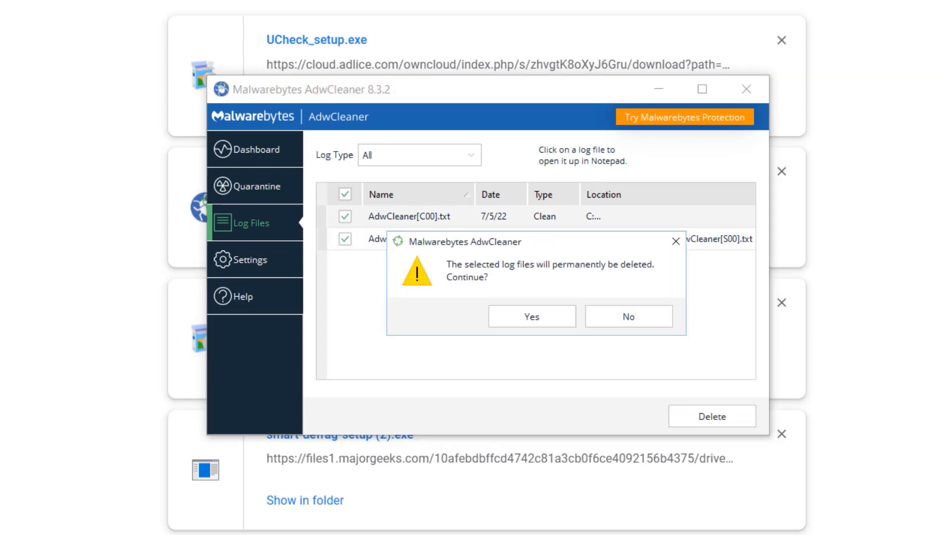
click(530, 316)
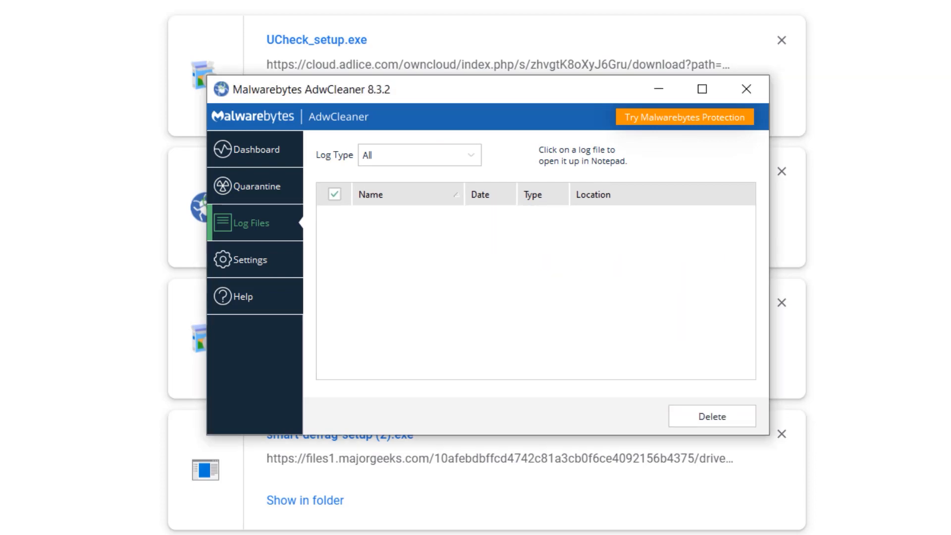
click(251, 150)
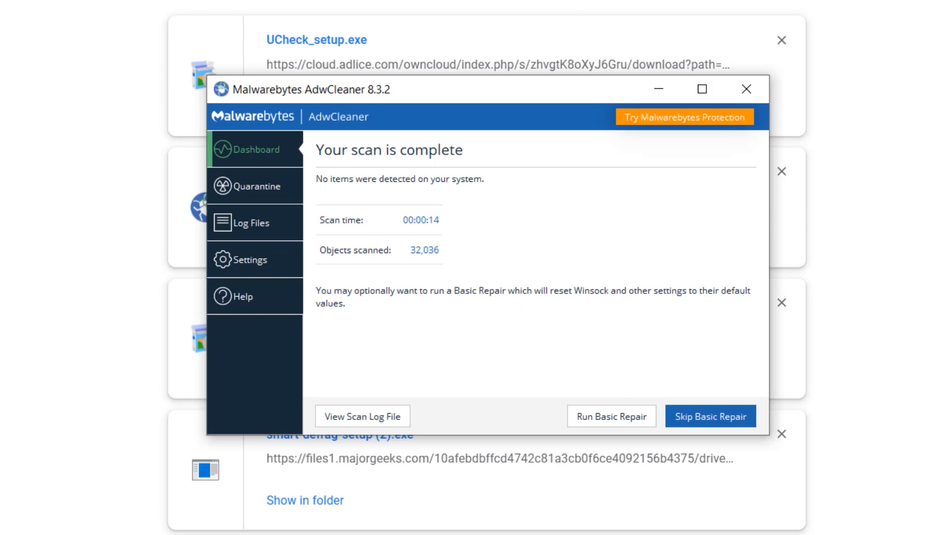
mouse_move(611, 416)
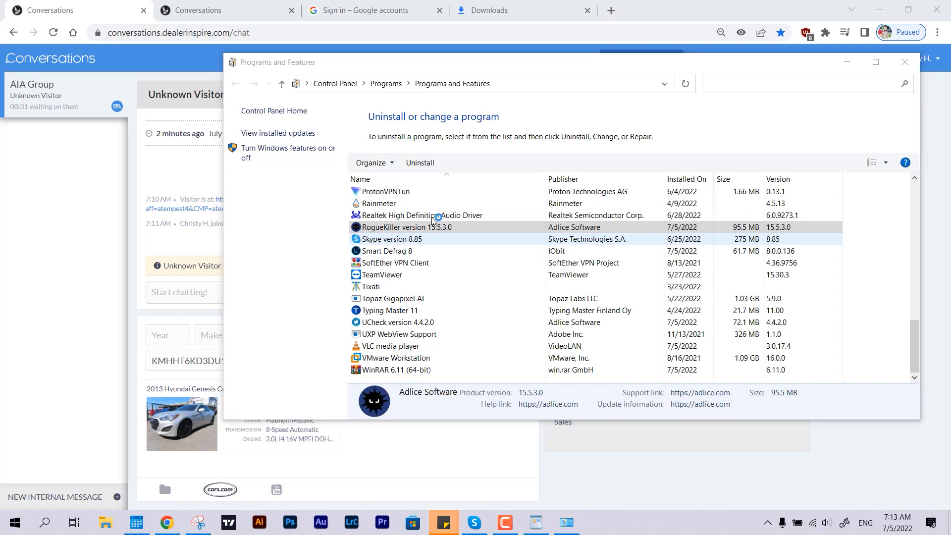
Uninstall RogueKiller 15.5.3.0 and switch back to the Google sign-in page
click(419, 163)
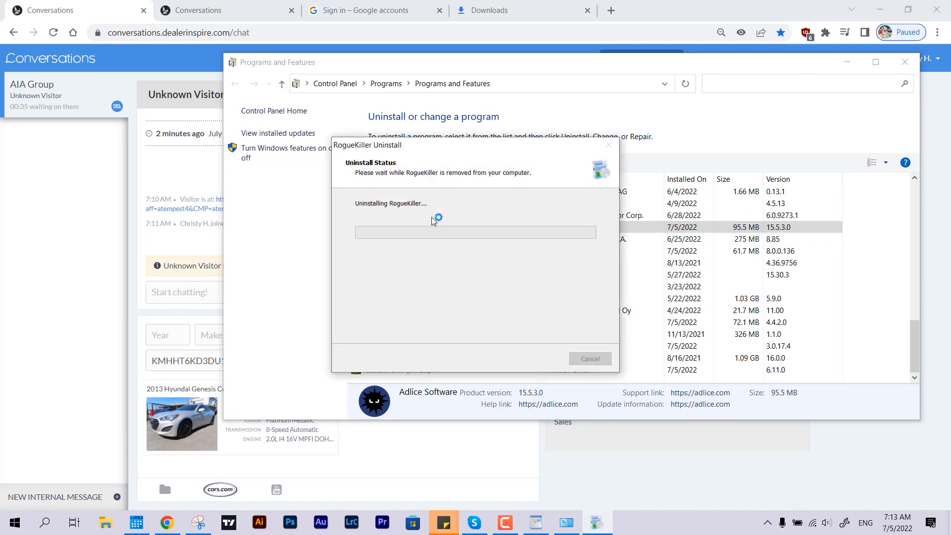
click(375, 10)
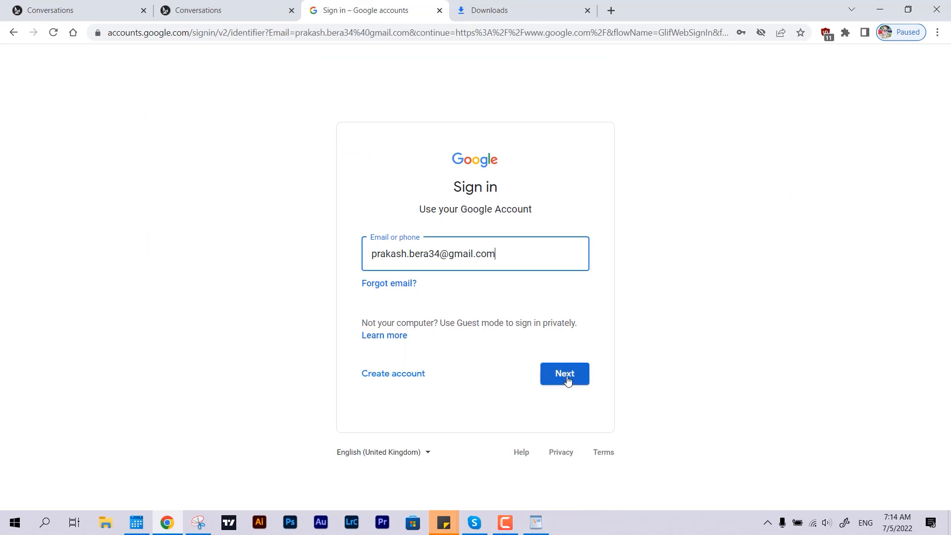
Submit the account email and continue past the signed-out-for-protection notice
click(564, 373)
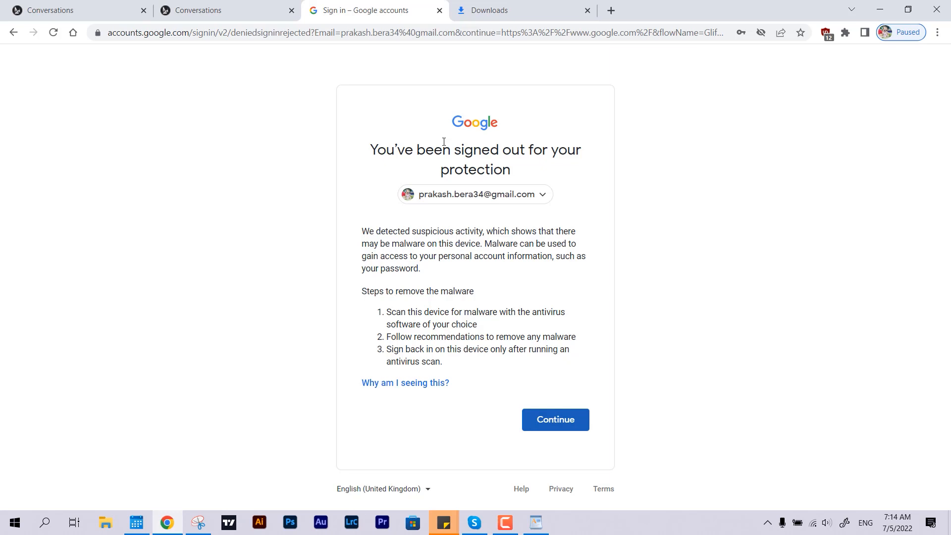
click(554, 419)
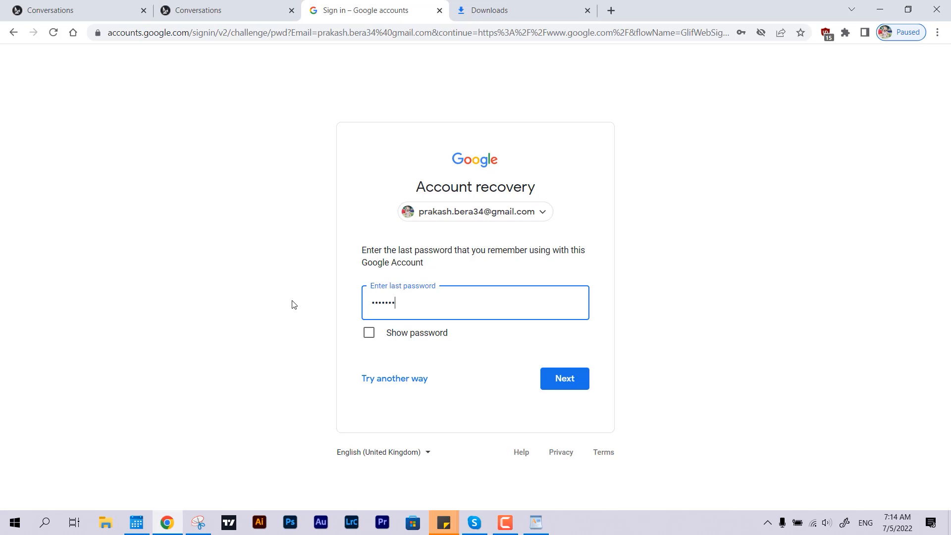
Submit the last password, confirm the recovery phone number, and approve the phone prompt
click(564, 378)
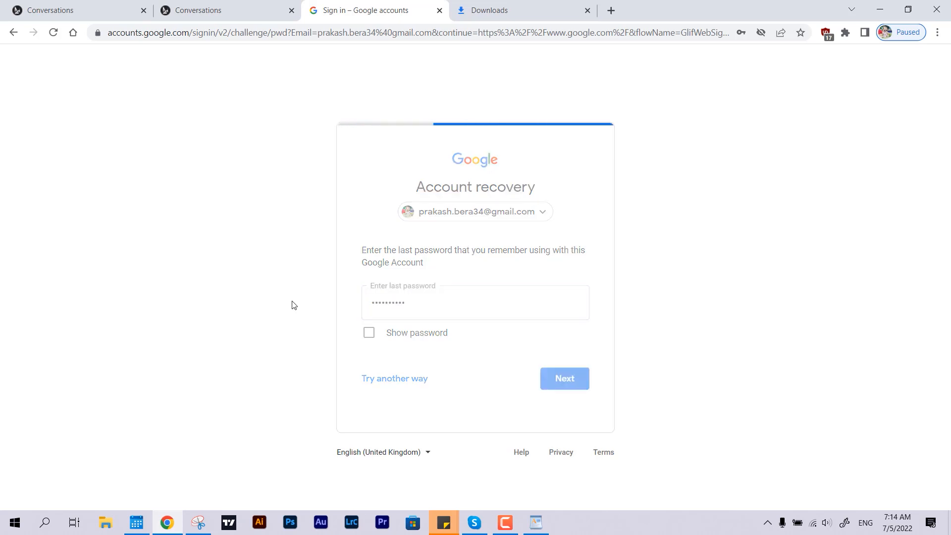
click(562, 378)
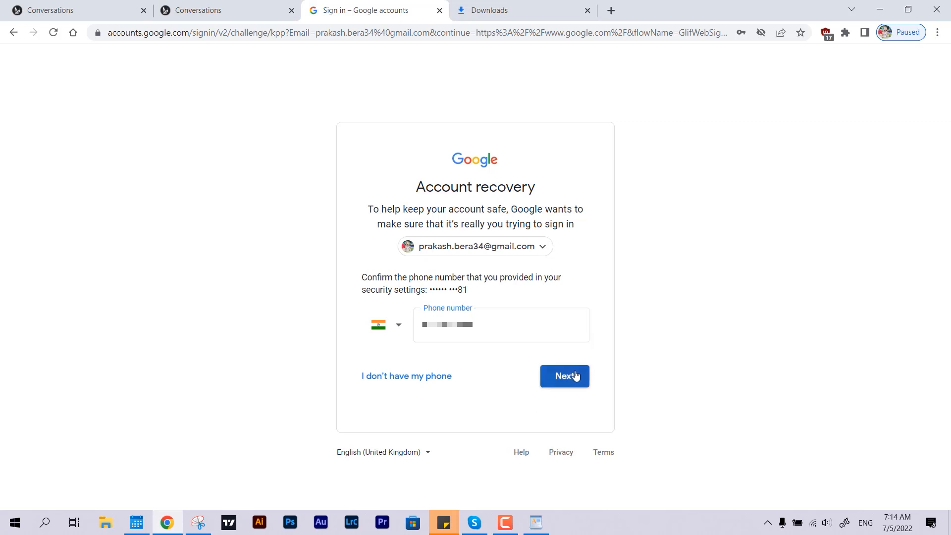
click(565, 376)
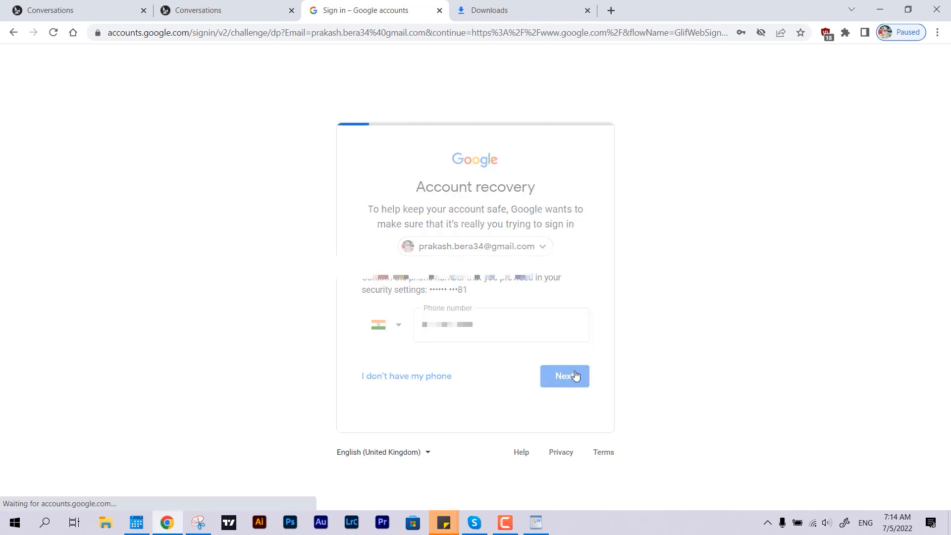
click(564, 376)
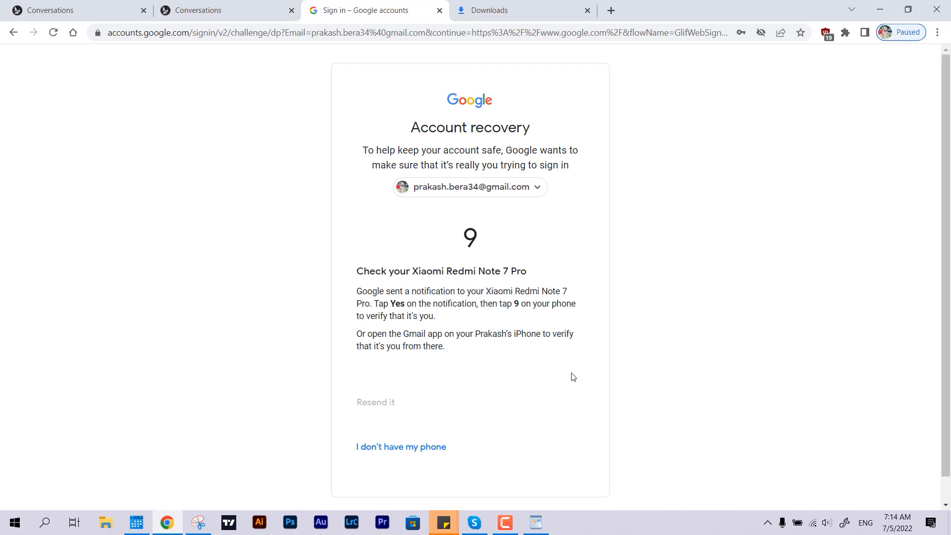
click(375, 401)
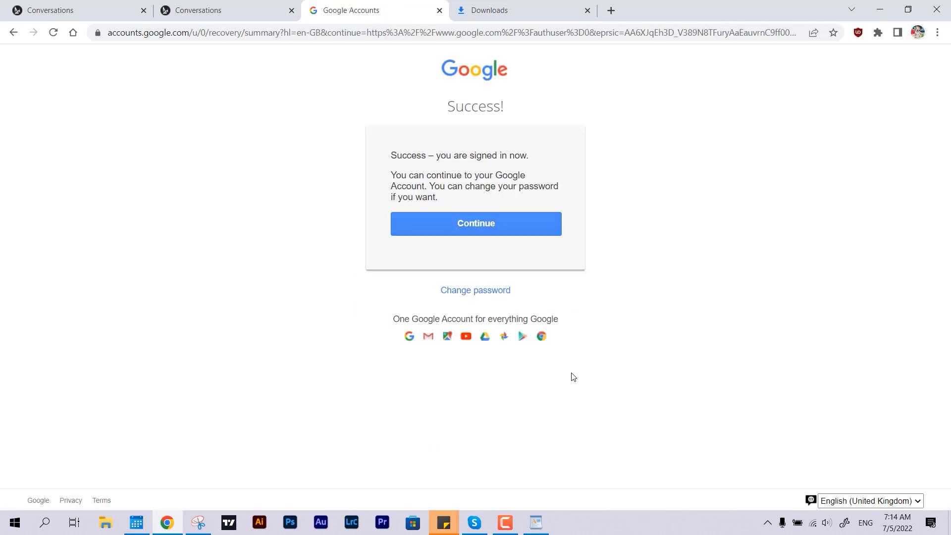
Continue from the Success page to the signed-in Google homepage
click(475, 224)
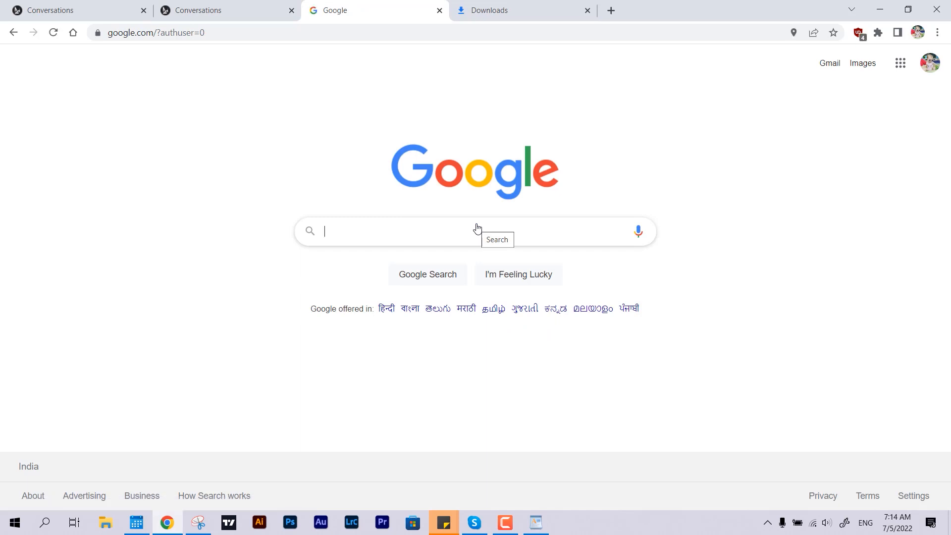
mouse_move(213, 187)
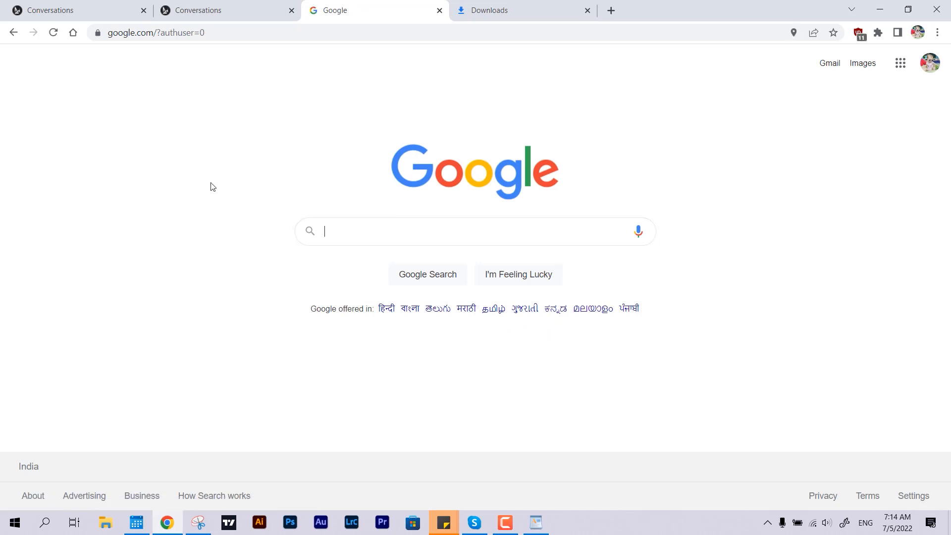